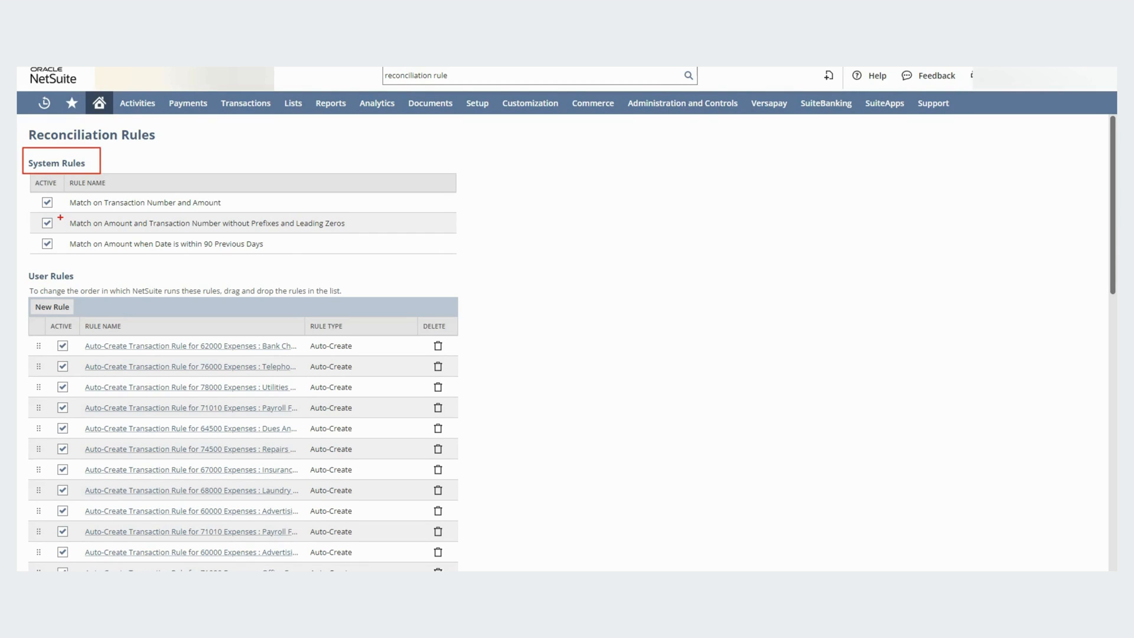
# - Enter the three credit rows (Transaction Ids 123, 123, 156748) in the template and save the CSV
pyautogui.scroll(-3)
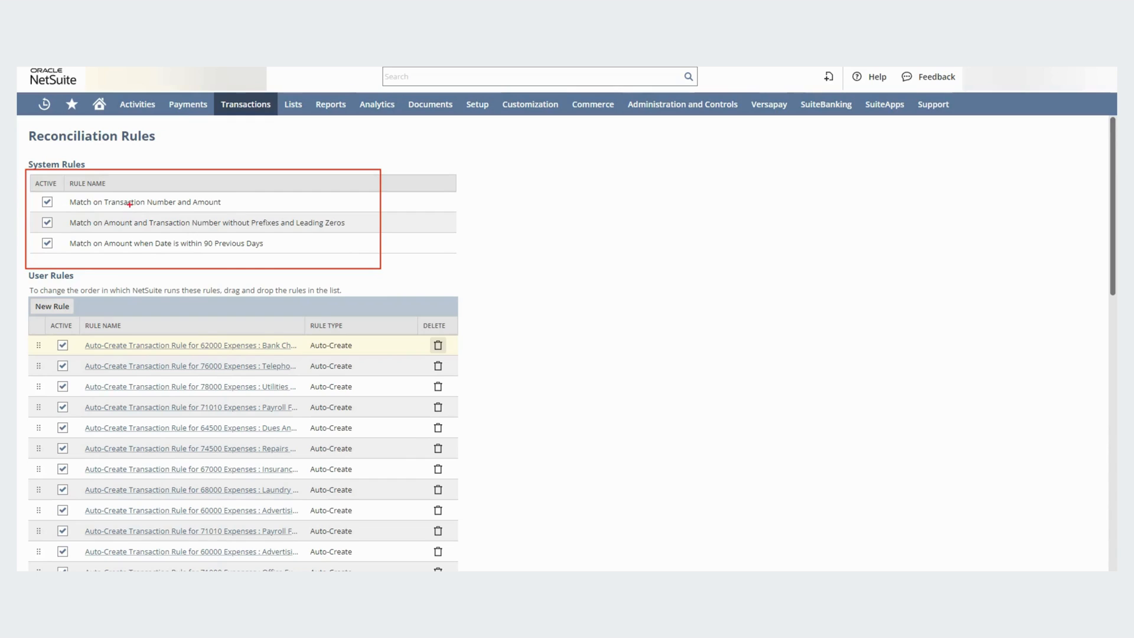
pyautogui.doubleClick(144, 202)
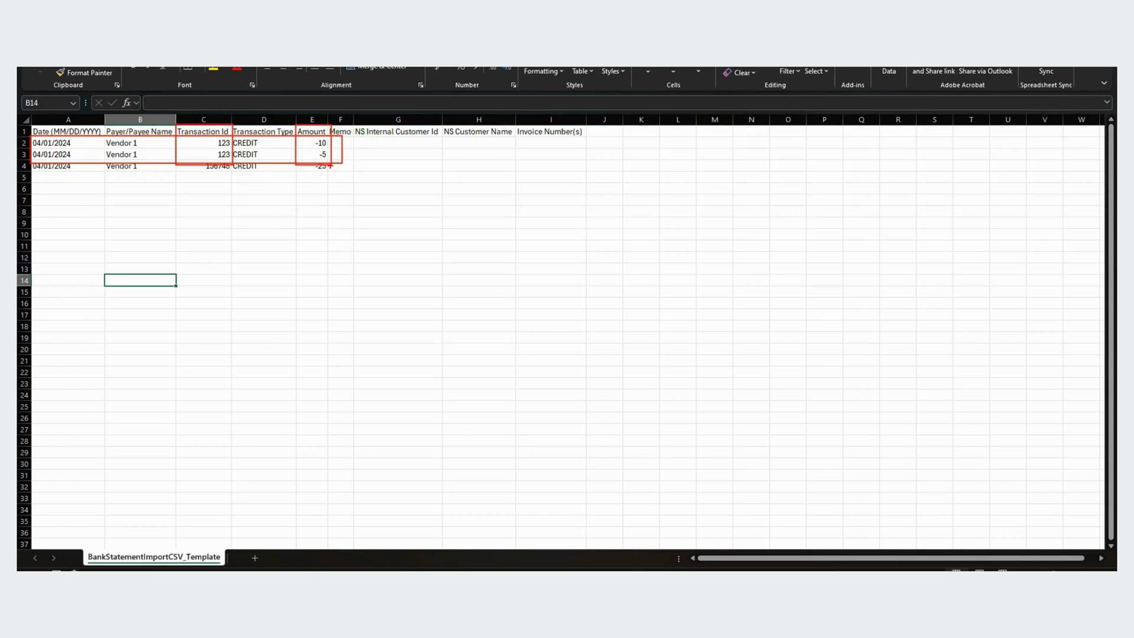
pyautogui.press('alt+tab')
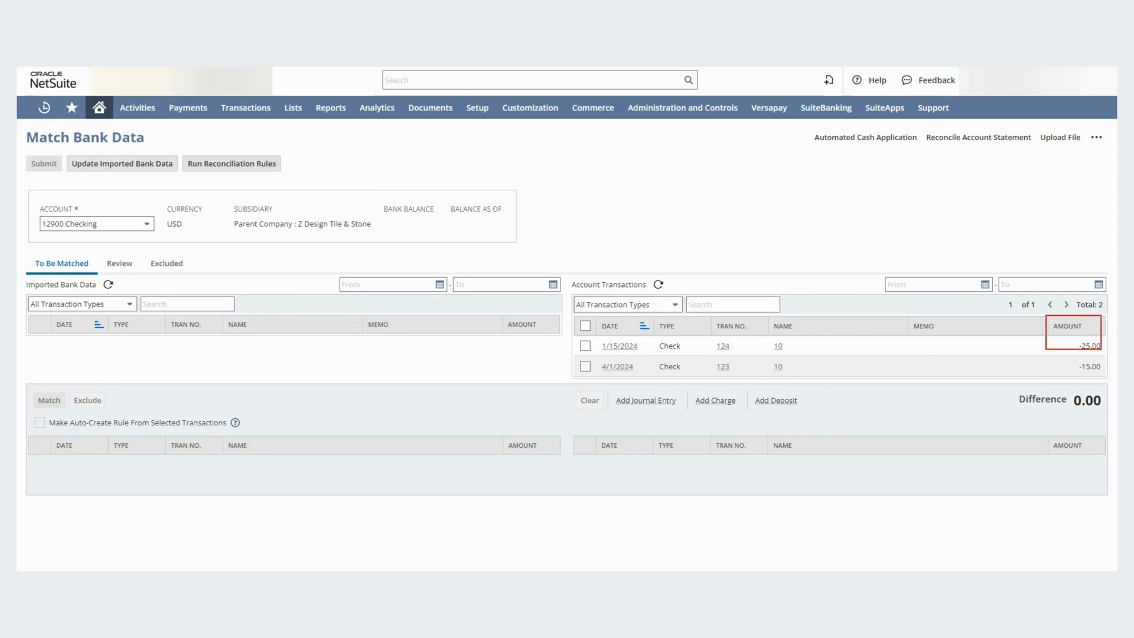
pyautogui.press('alt+tab')
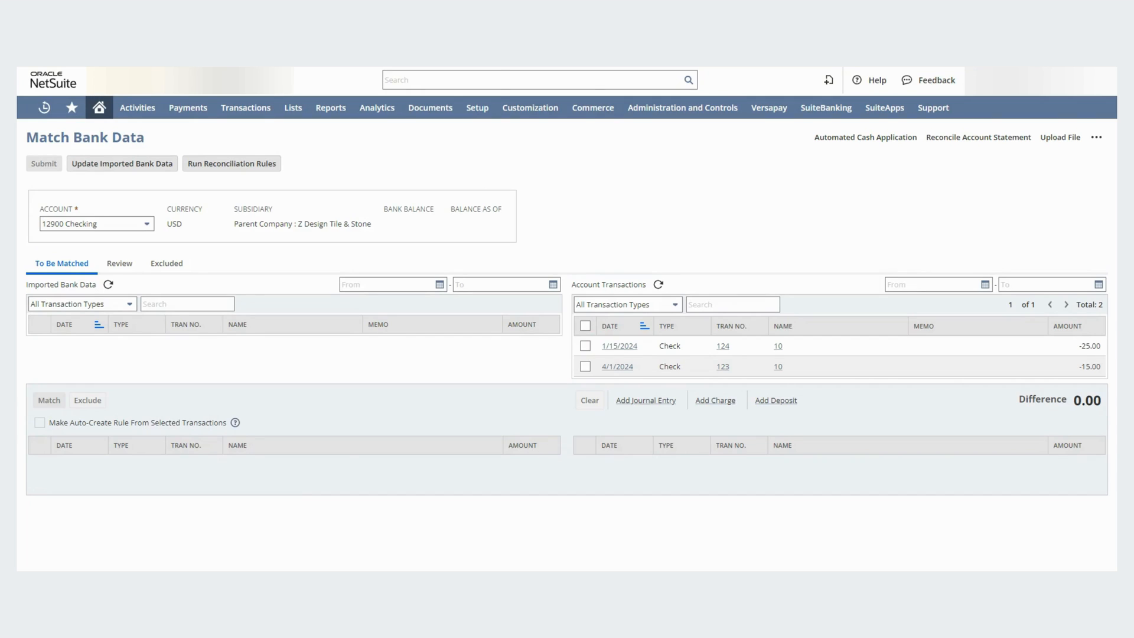
pyautogui.click(231, 163)
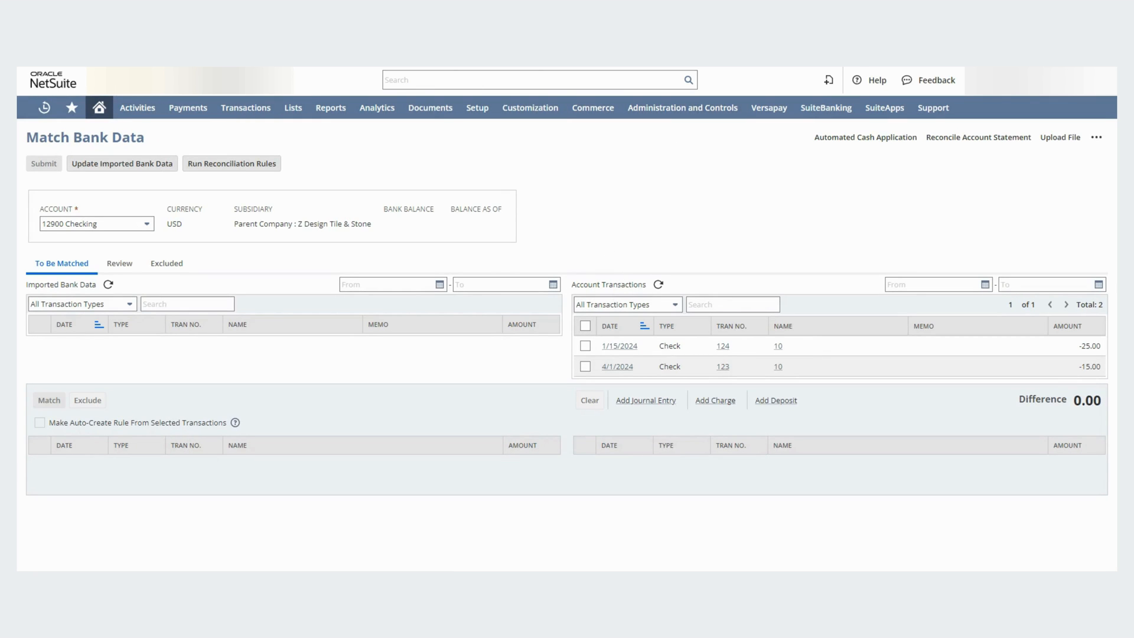
# - Upload and import the bank statement CSV, then select the 12900 Checking account
pyautogui.click(1060, 138)
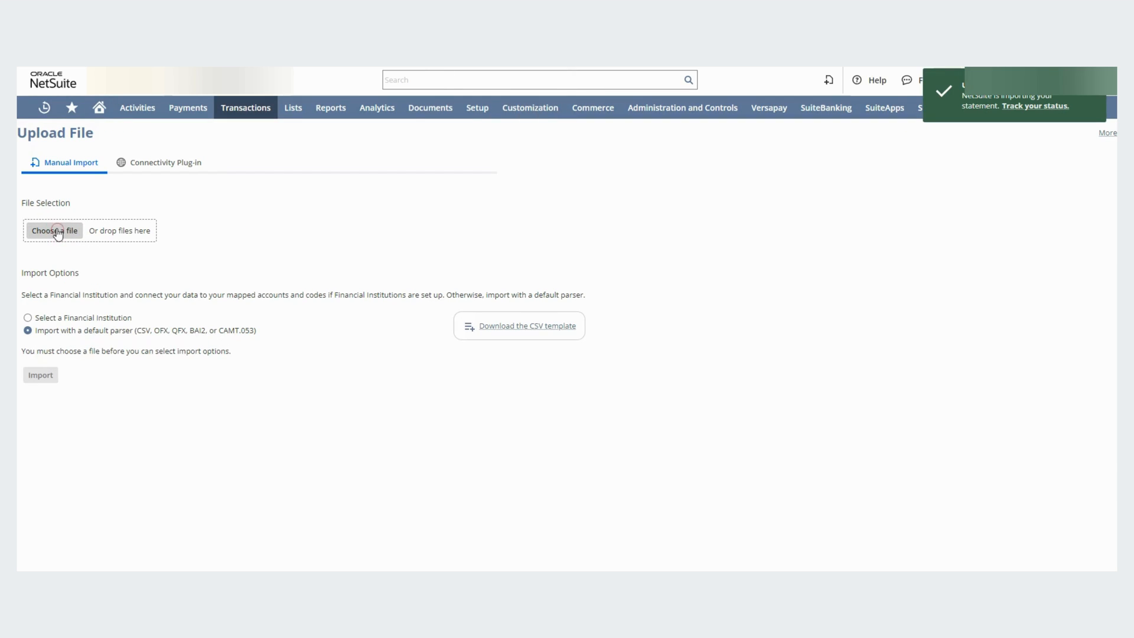
pyautogui.click(54, 230)
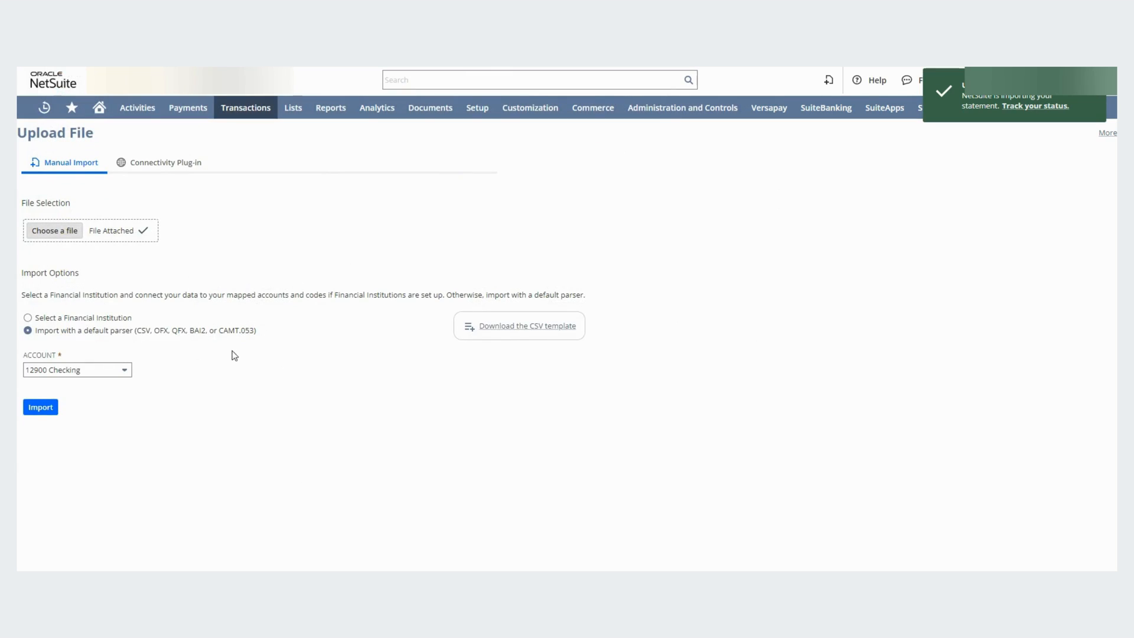
pyautogui.click(39, 407)
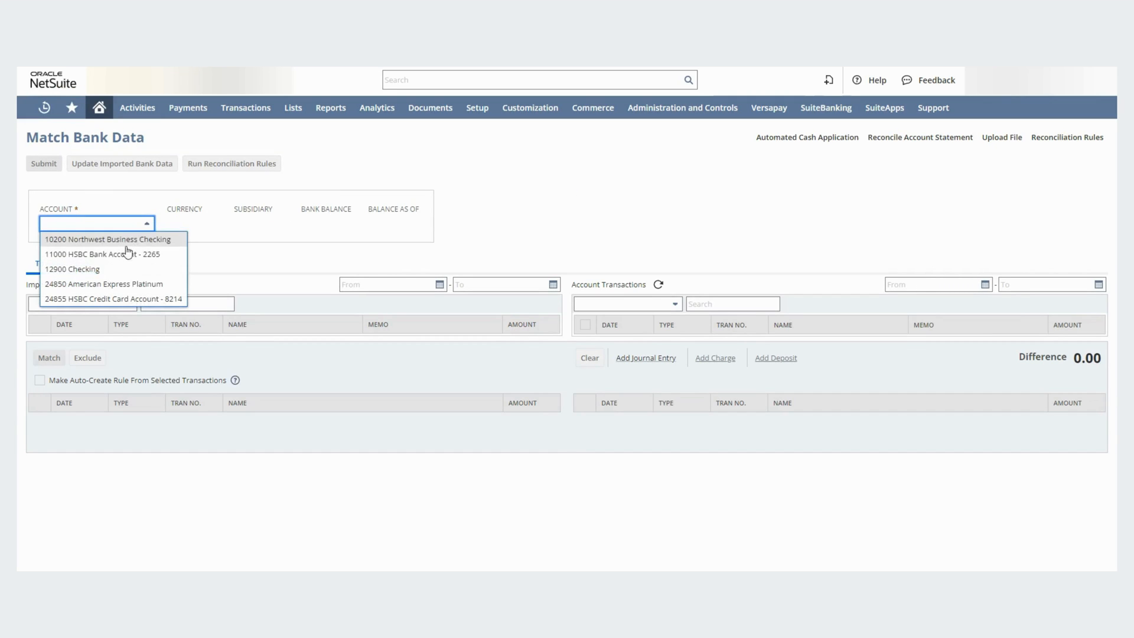
pyautogui.click(72, 269)
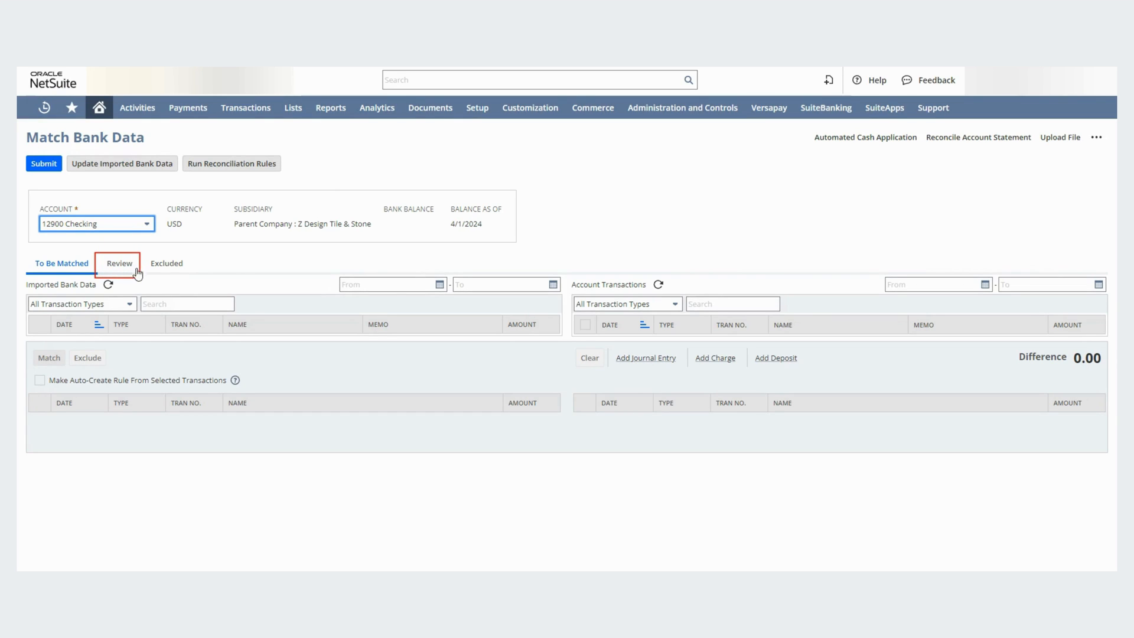
# - On the Review tab, view check 123's match to -10 and -5, and check 124's to -25
pyautogui.click(118, 262)
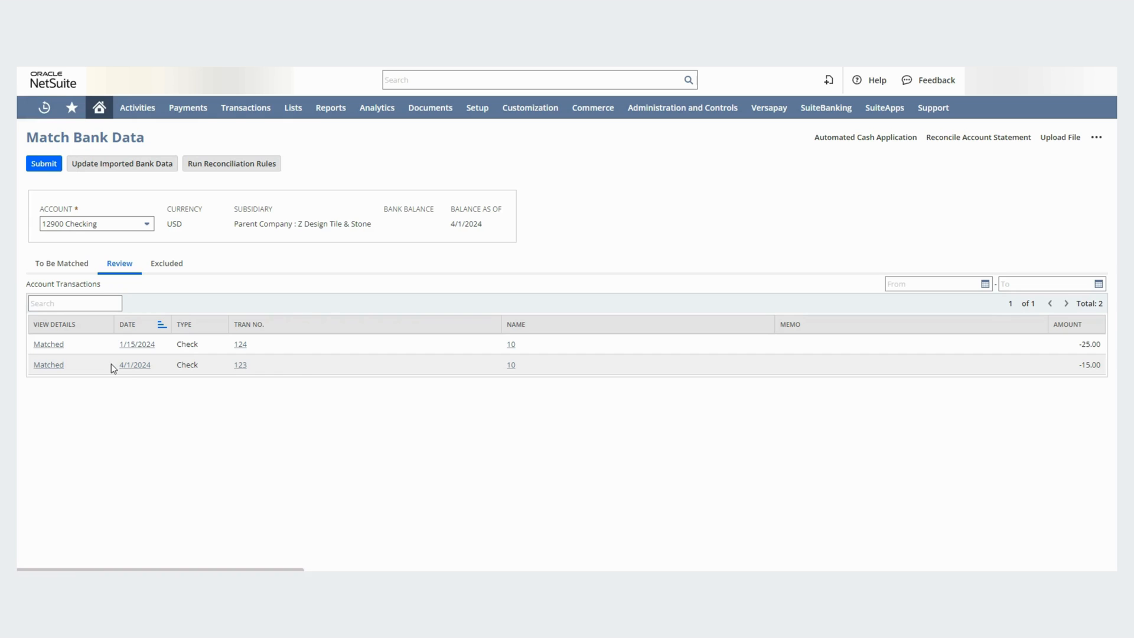
pyautogui.click(47, 365)
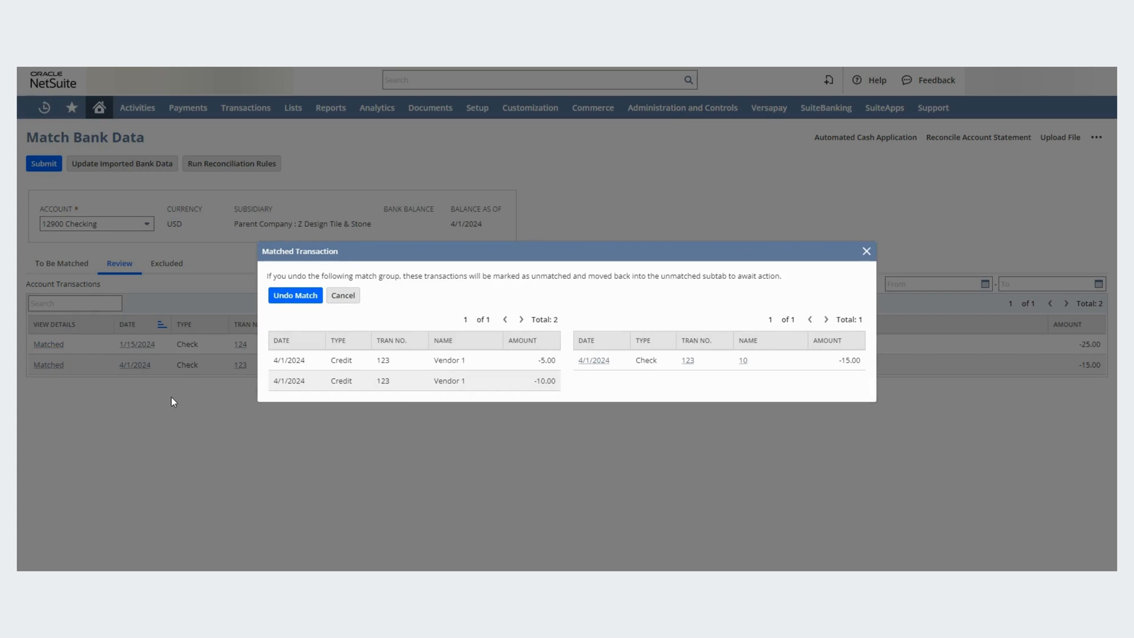
pyautogui.click(342, 295)
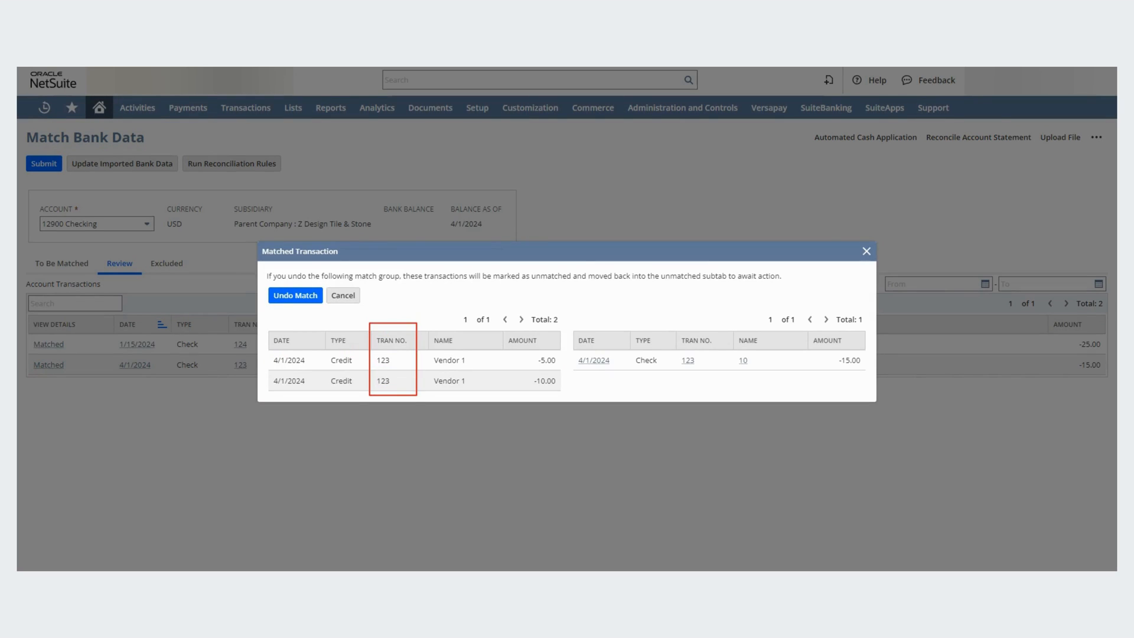
pyautogui.moveTo(515, 345)
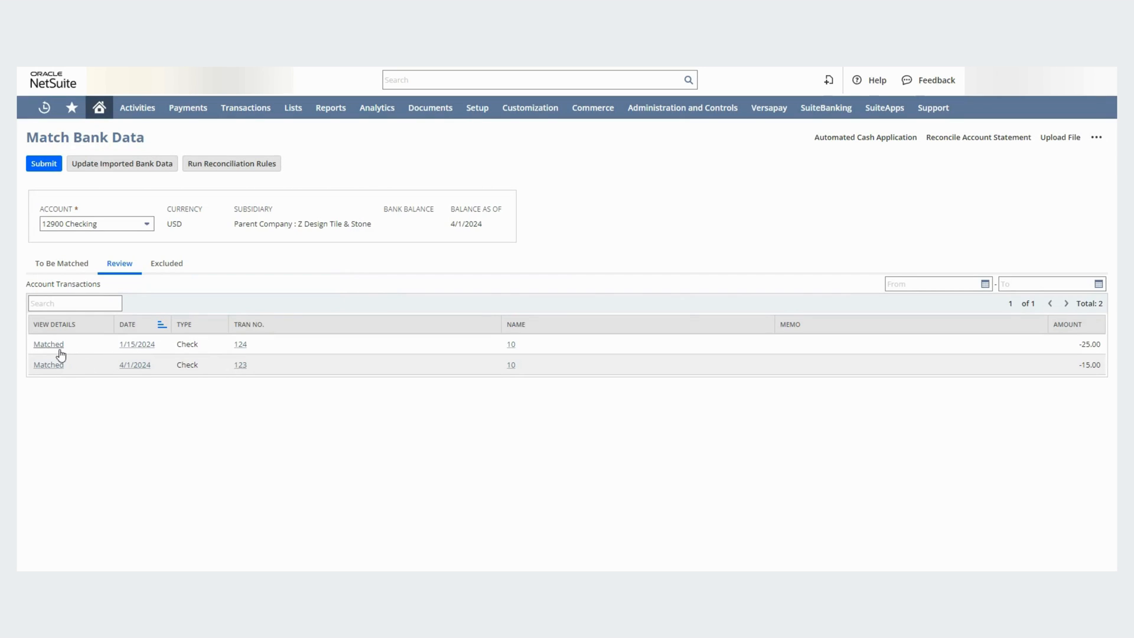
pyautogui.click(48, 344)
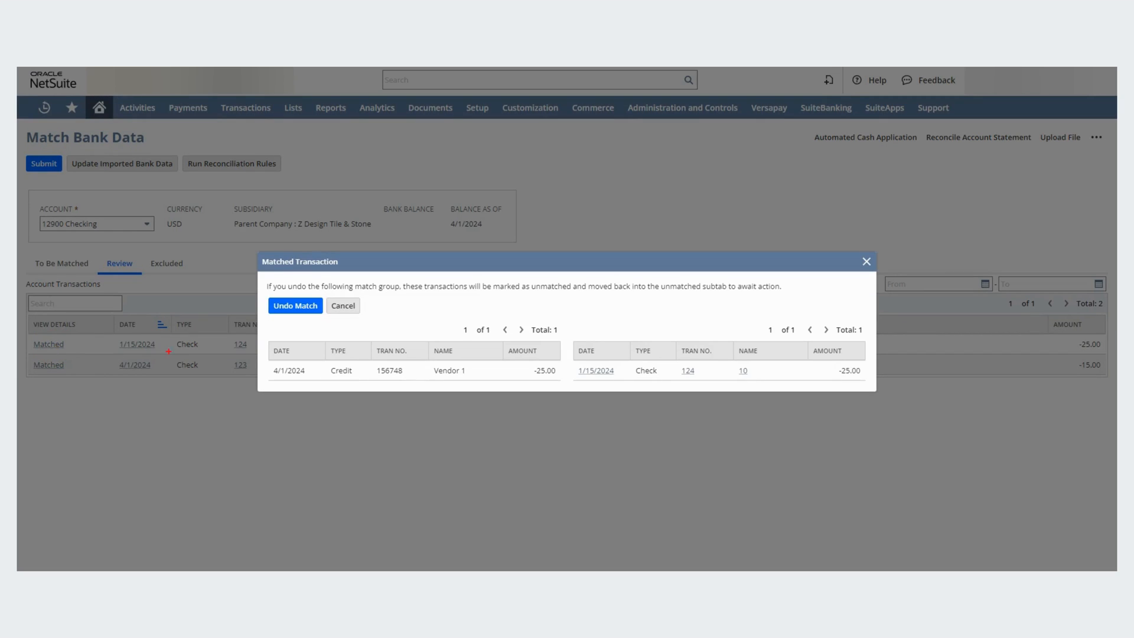